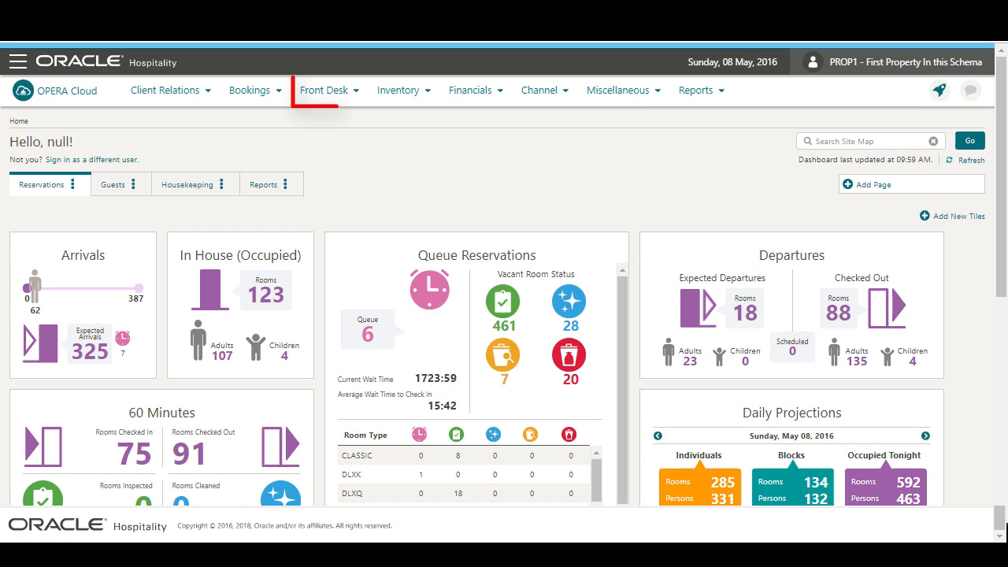
# Search Front Desk Arrivals by guest surname to list the three matching reservations
pyautogui.click(325, 90)
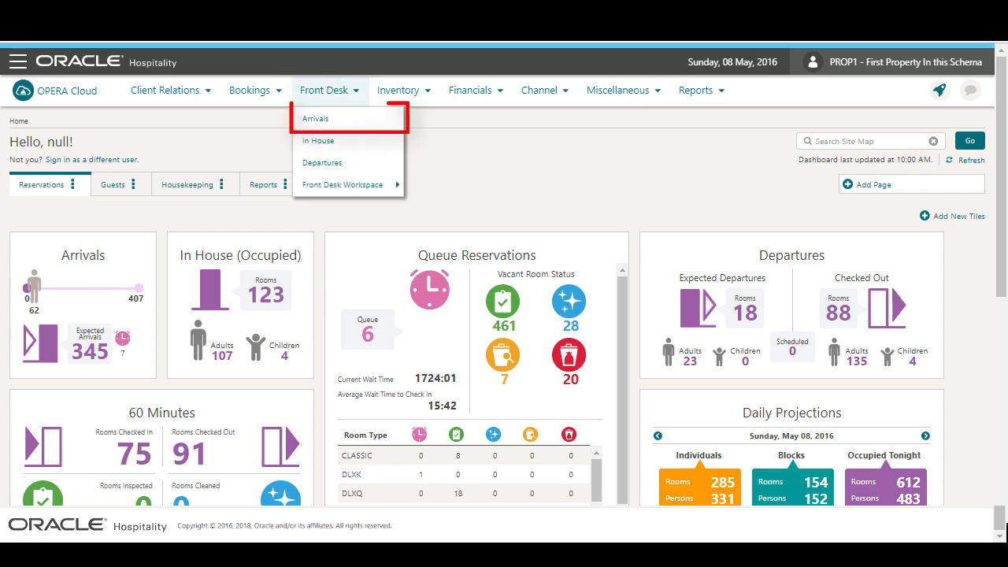
pyautogui.click(316, 118)
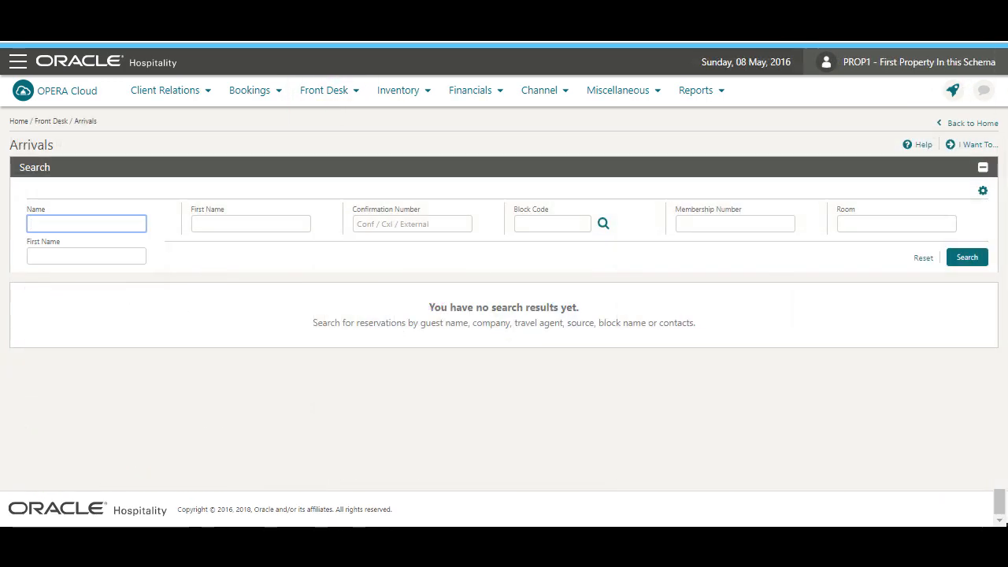
pyautogui.write('Surname')
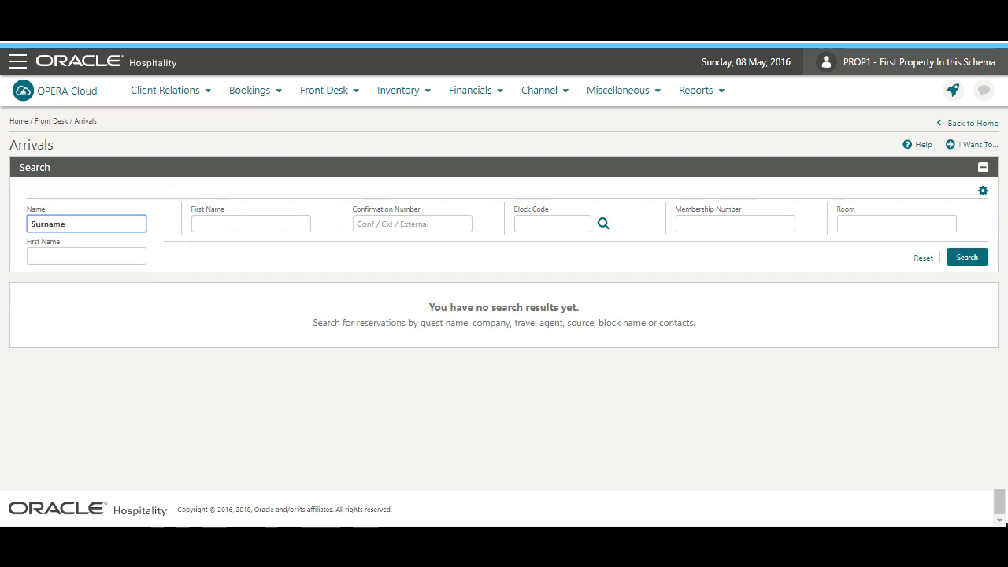
pyautogui.click(967, 256)
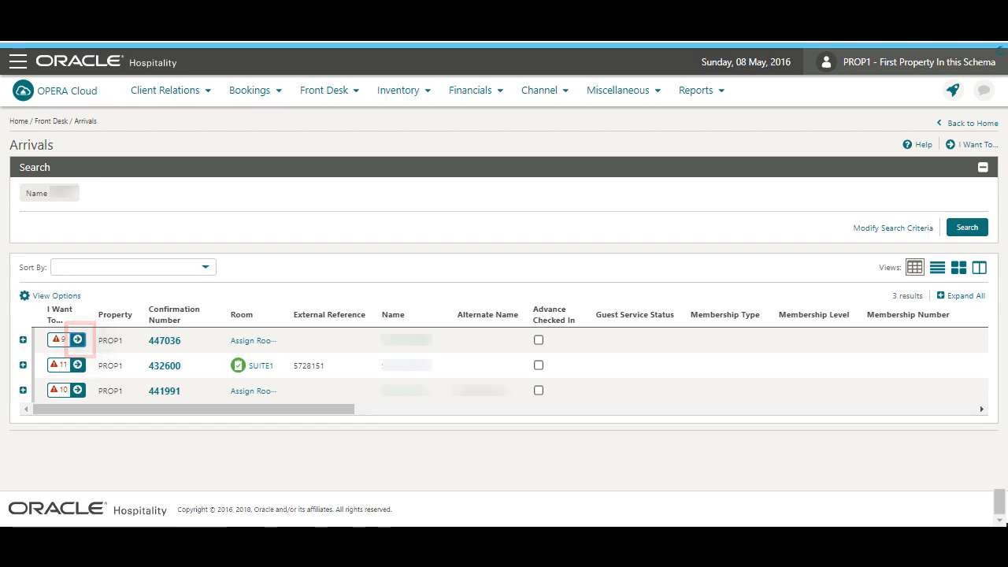
# Place arrival reservation 447036 on queue and acknowledge the confirmation message
pyautogui.click(77, 340)
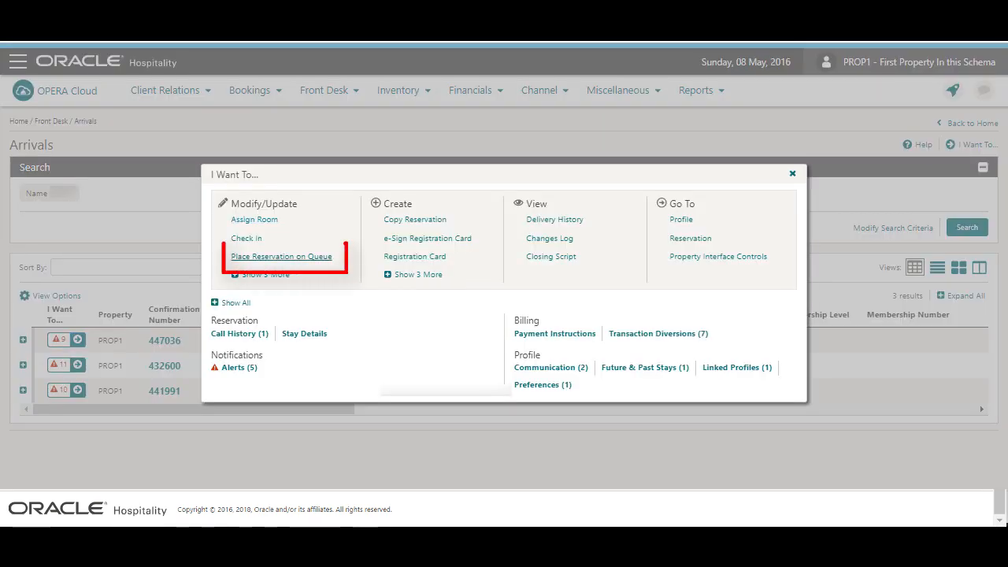
pyautogui.click(281, 256)
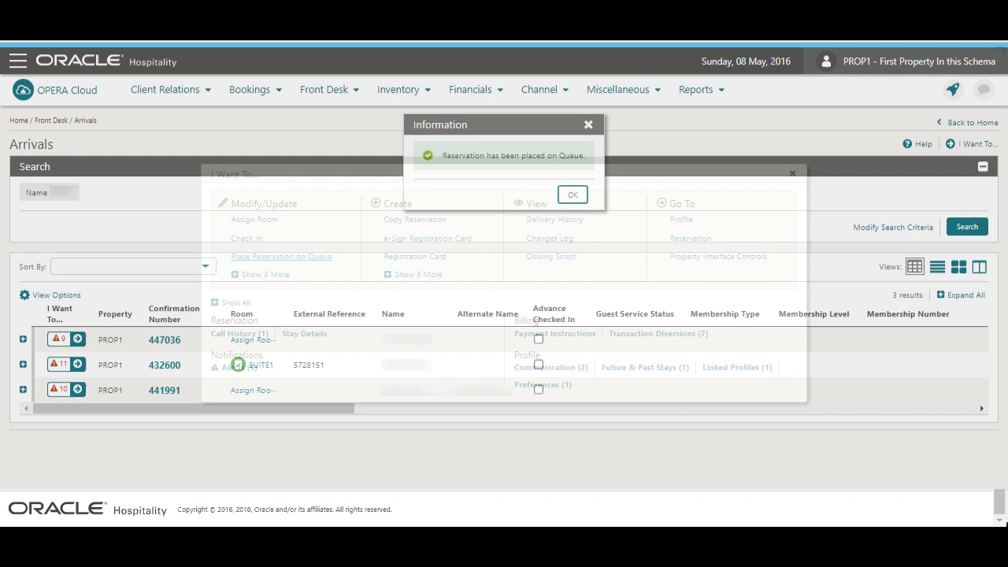
pyautogui.click(573, 194)
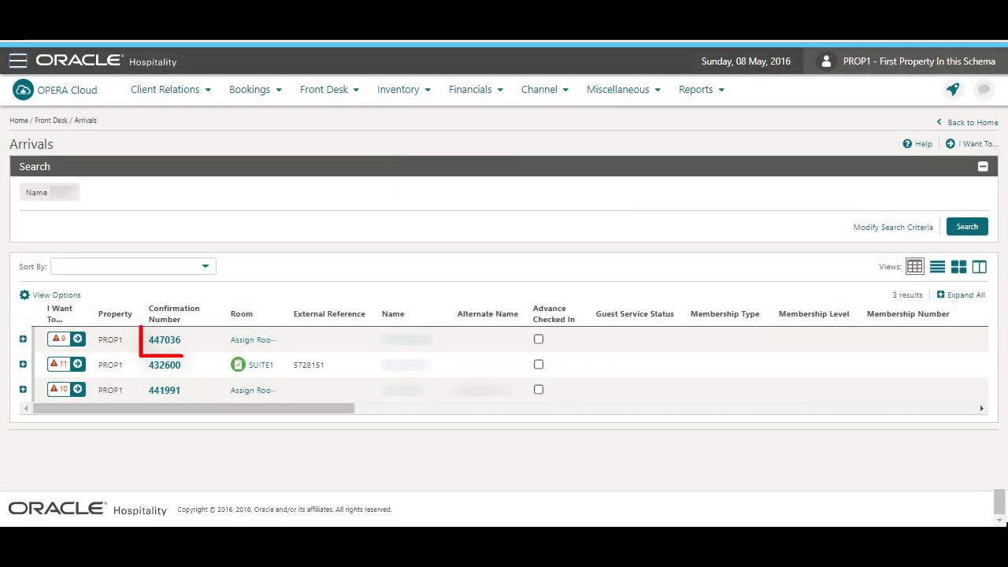
# Open the overview of reservation 447036, showing it queued at priority 7
pyautogui.click(164, 340)
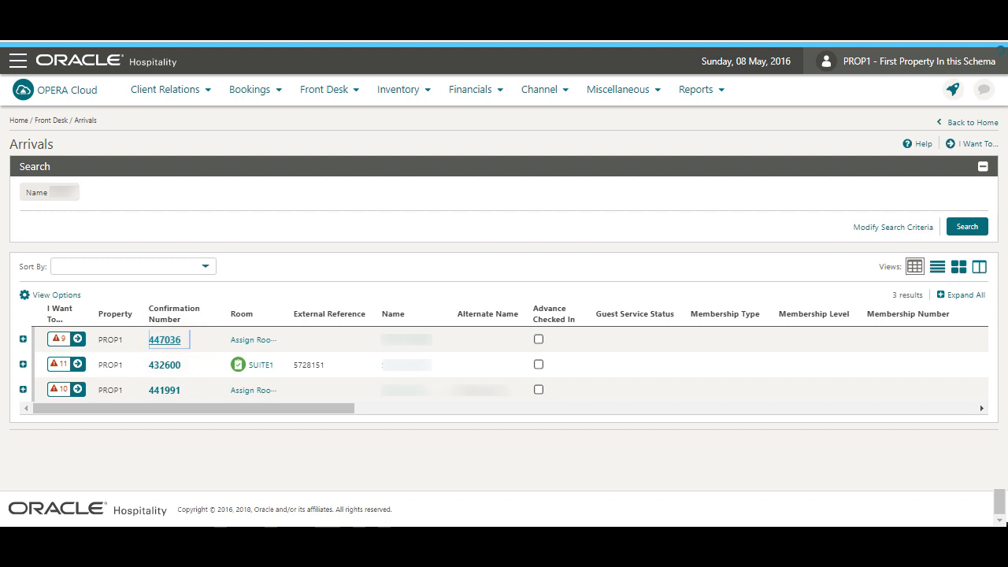
pyautogui.click(165, 340)
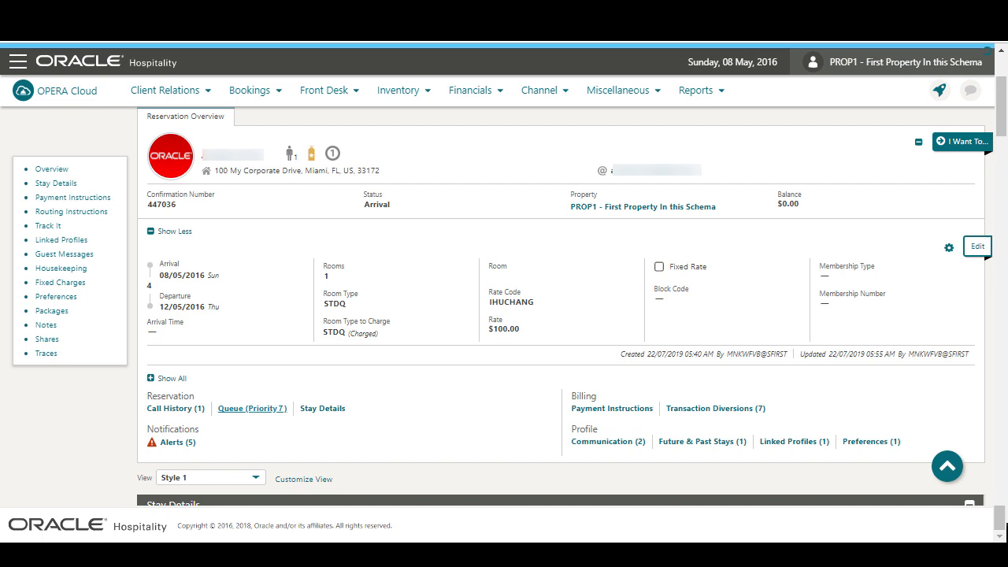
# Open reservation 447036's queue details and prioritize it in the queue
pyautogui.click(251, 408)
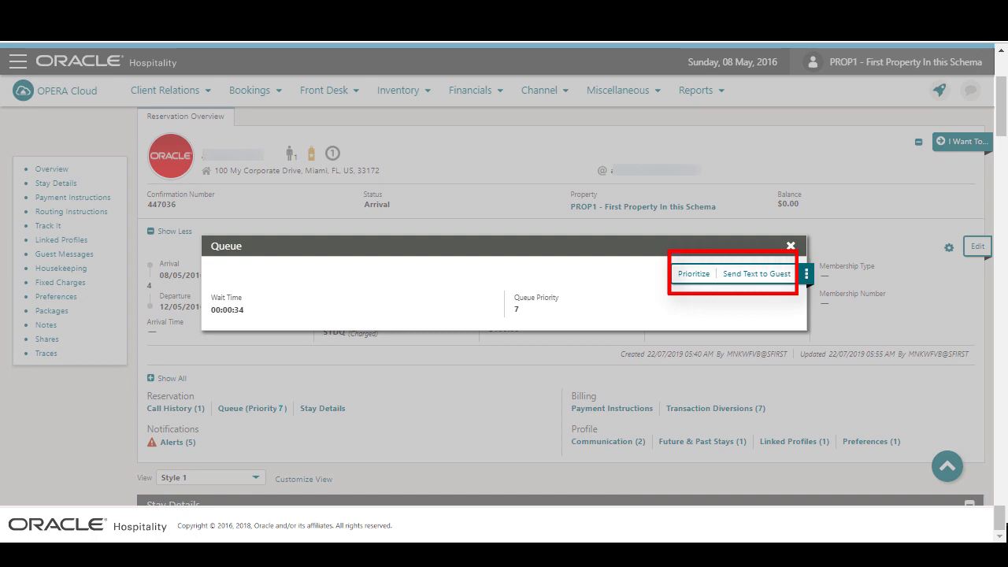
pyautogui.moveTo(693, 274)
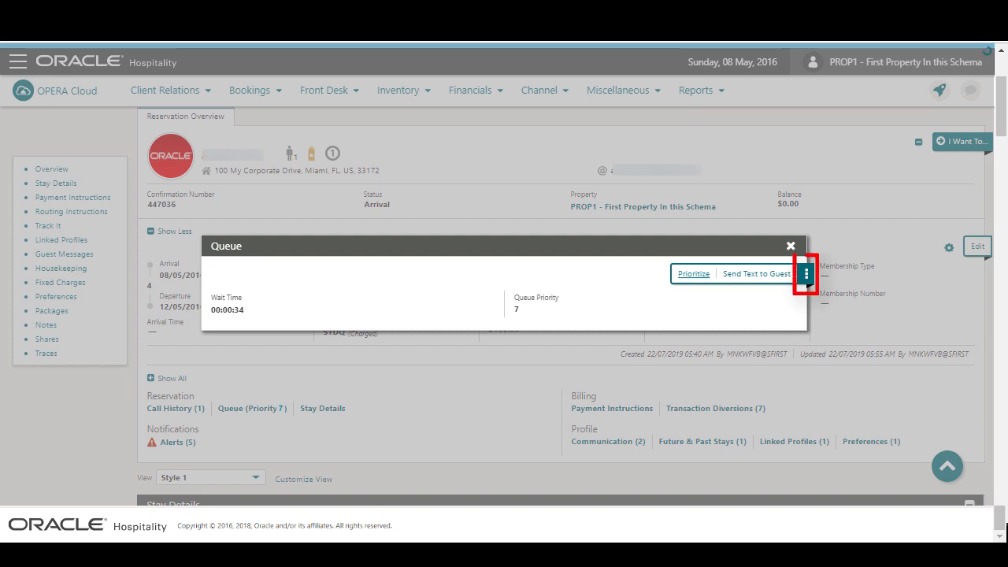
pyautogui.click(806, 274)
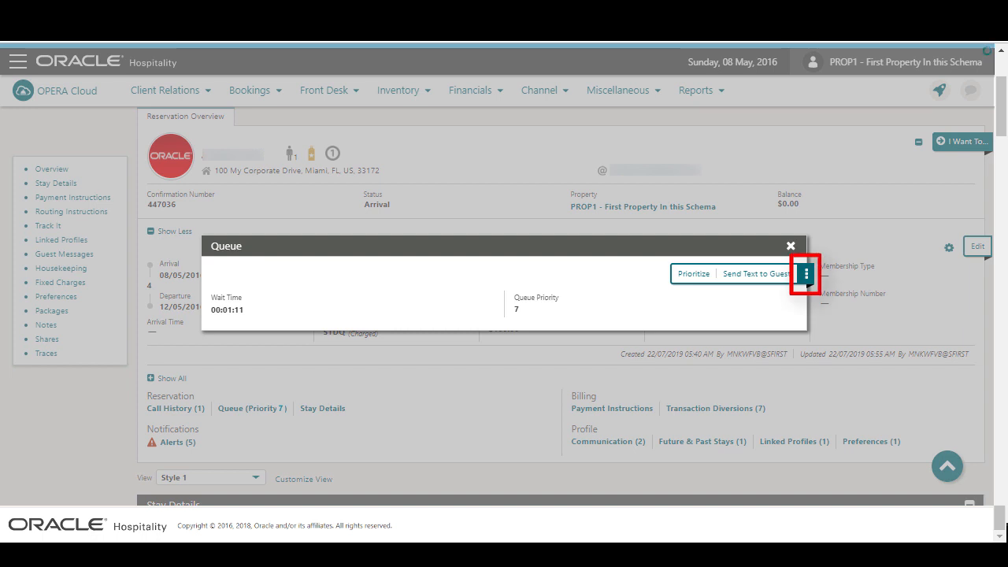
# Send a text message about reservation 447036 to housekeeping from the queue details
pyautogui.click(806, 273)
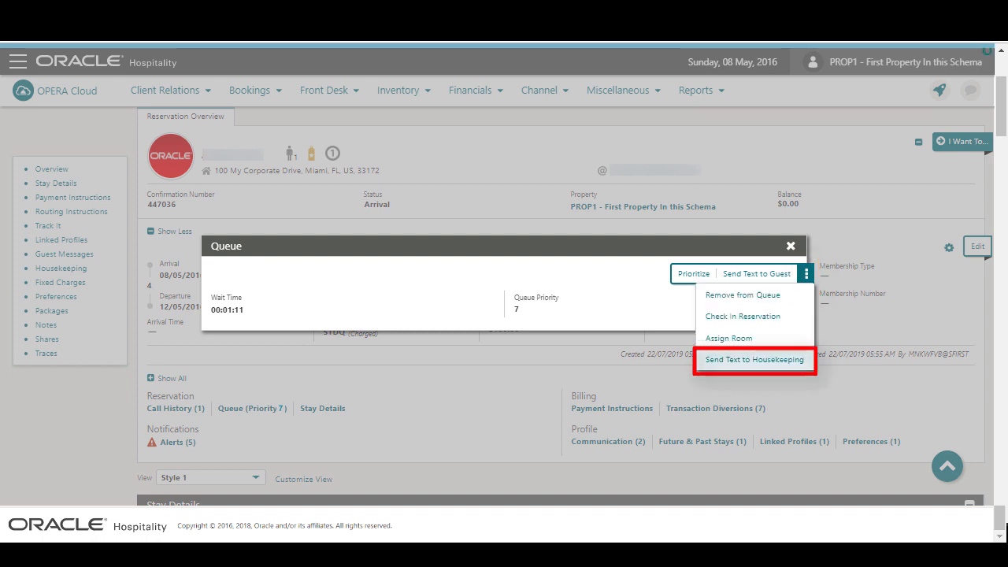
pyautogui.click(755, 360)
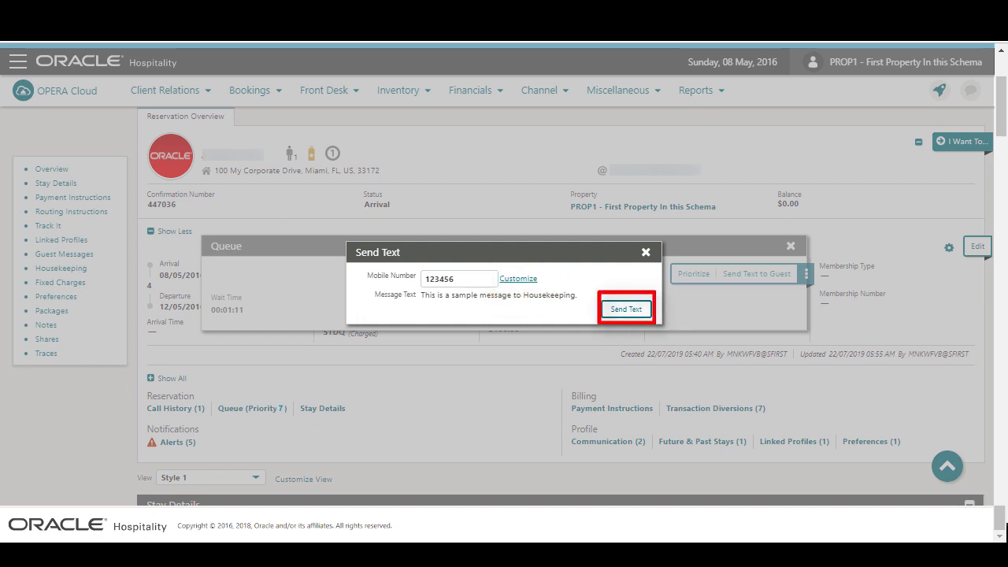
pyautogui.click(626, 308)
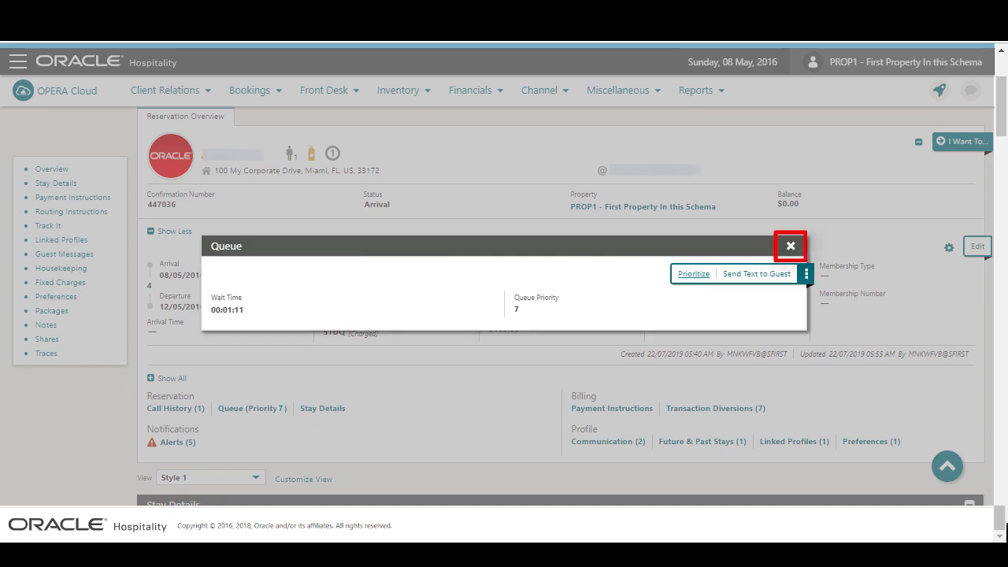
# Close the Queue dialog to return to the Home dashboard's Queue Reservations tile
pyautogui.click(790, 246)
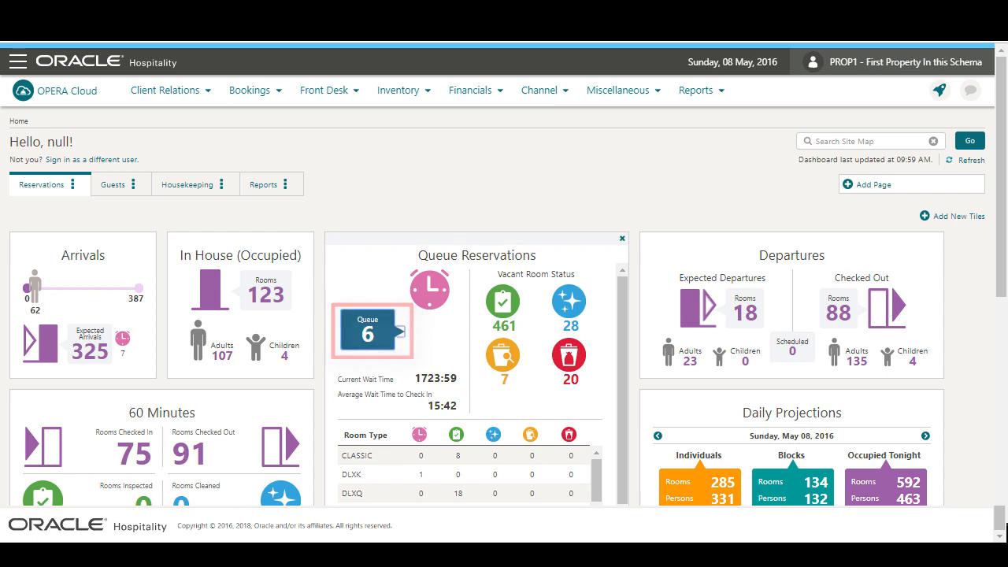
# Open the queue list from the dashboard tile and start room assignment for reservation 236056
pyautogui.click(371, 331)
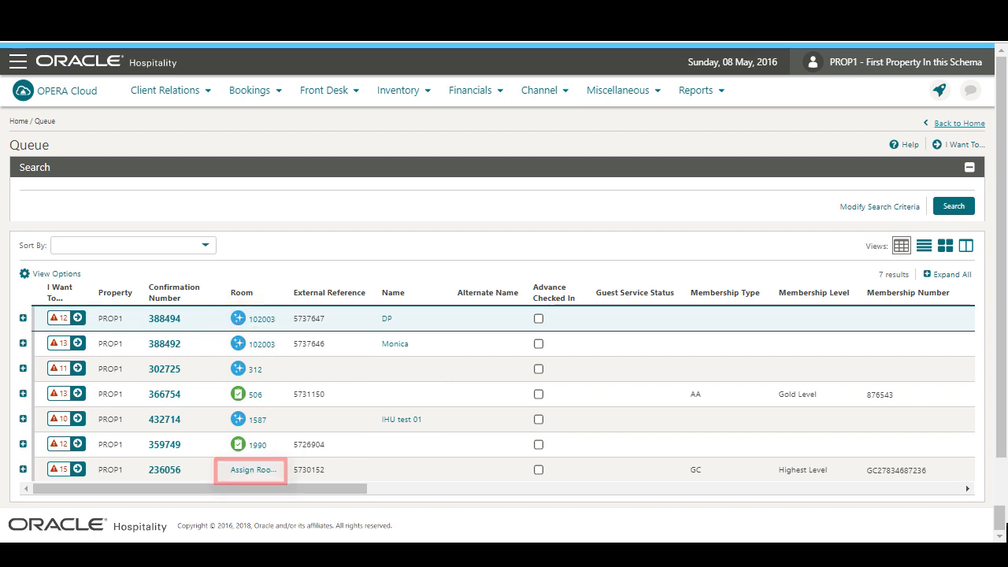
pyautogui.click(251, 469)
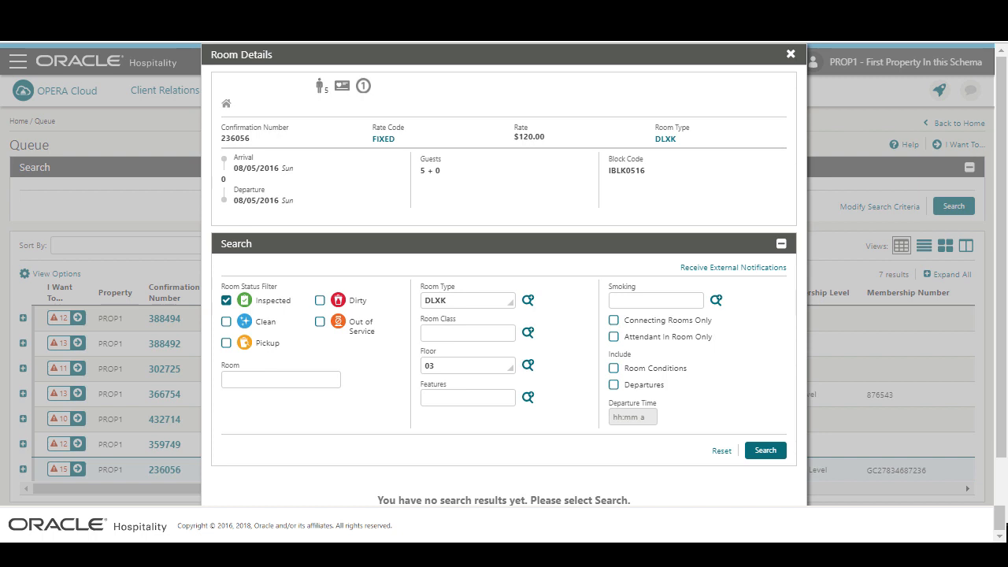